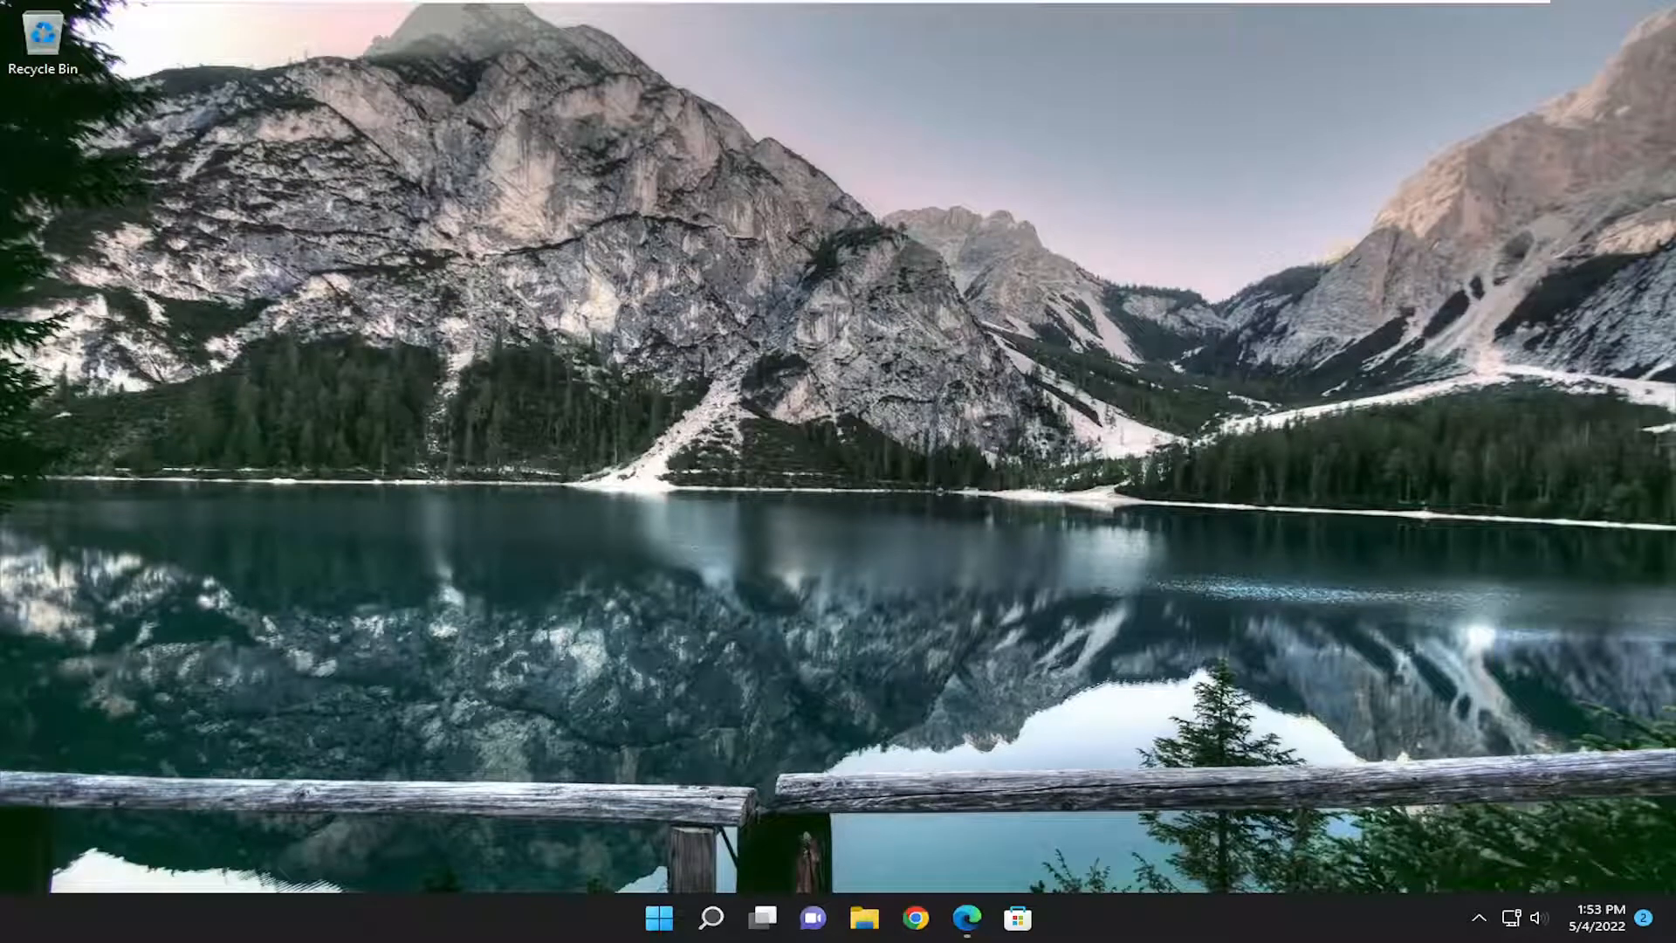
mouse_move(789, 555)
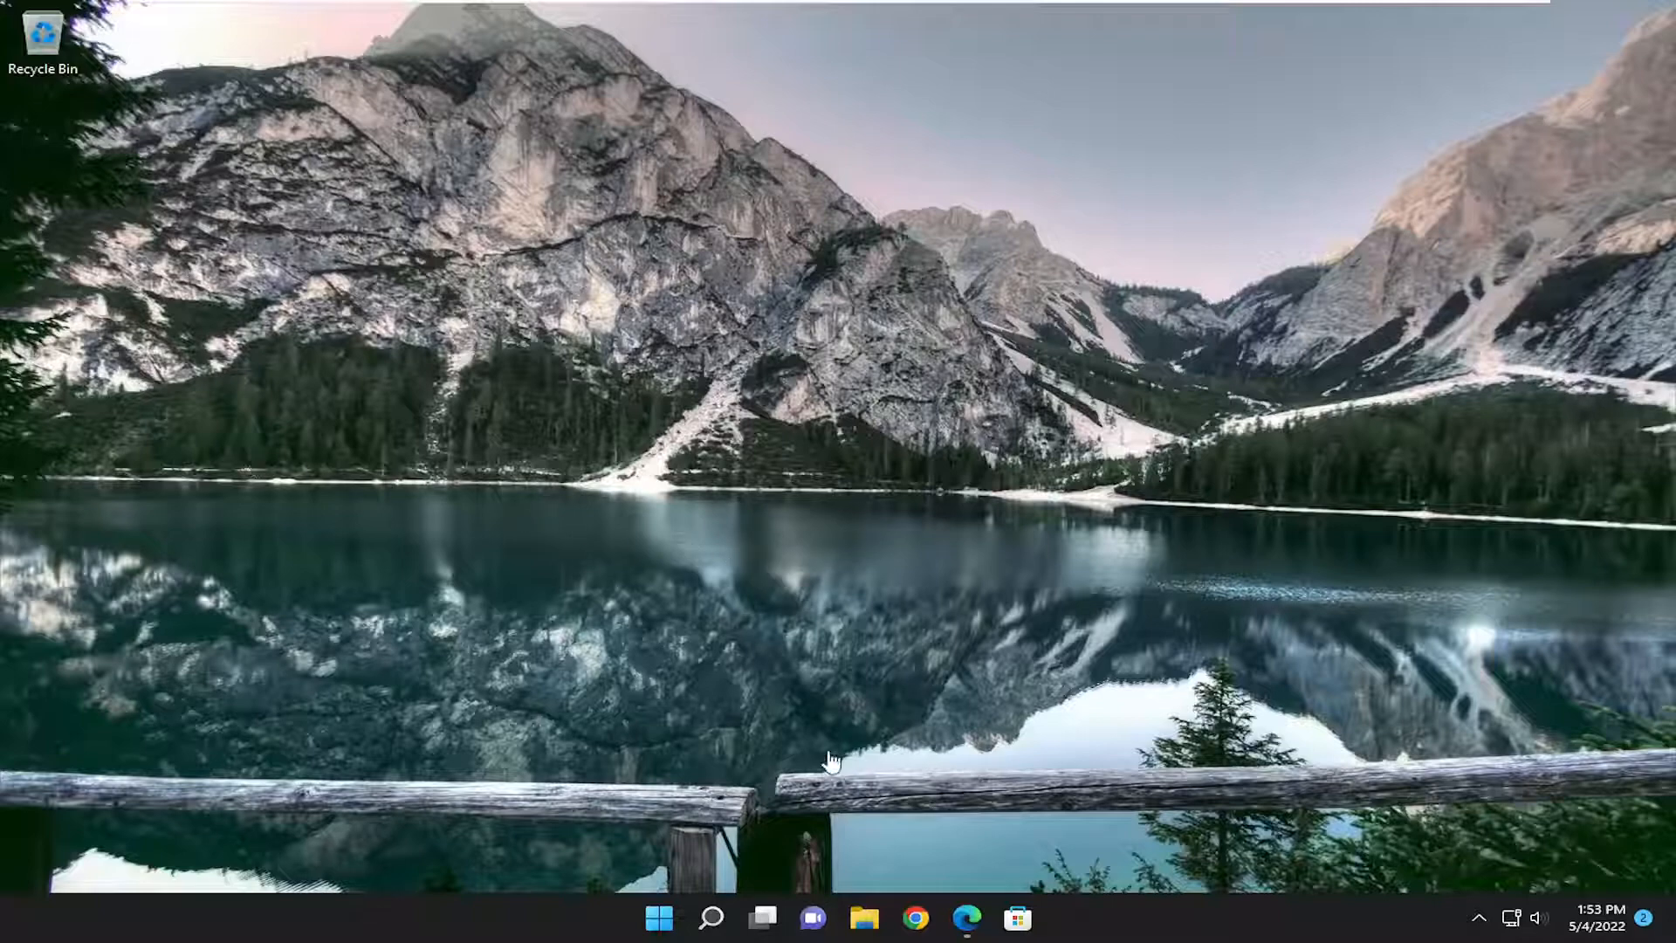
mouse_move(712, 916)
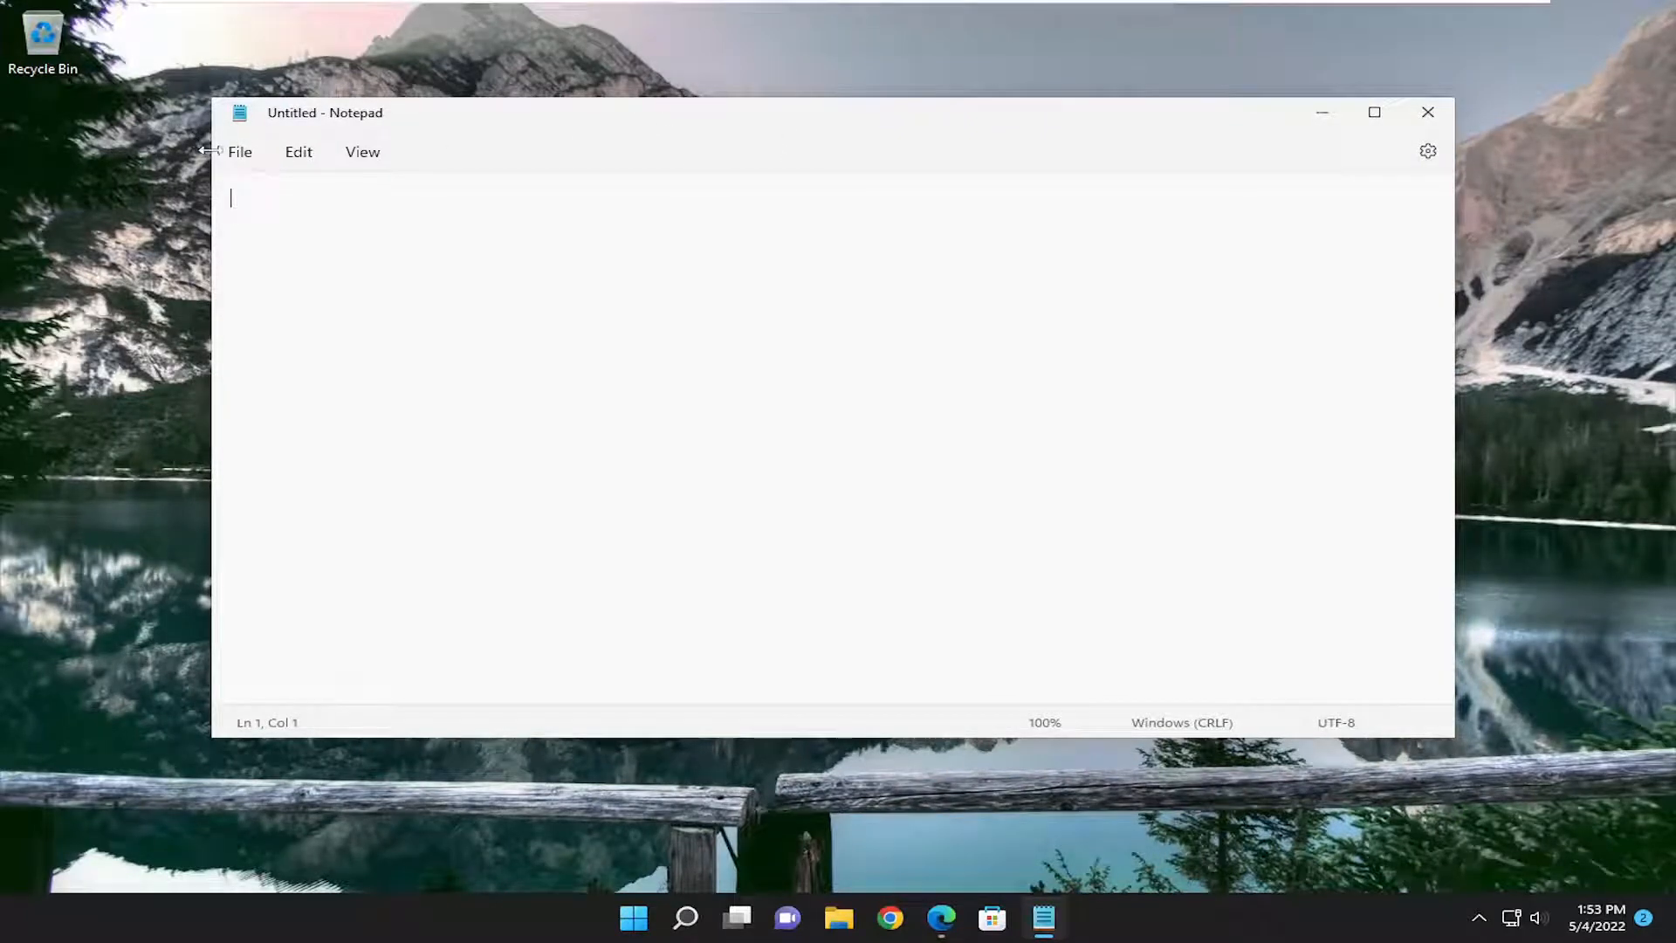
Step: Bring up the Save As dialog from the File menu, pointed at Desktop
click(239, 150)
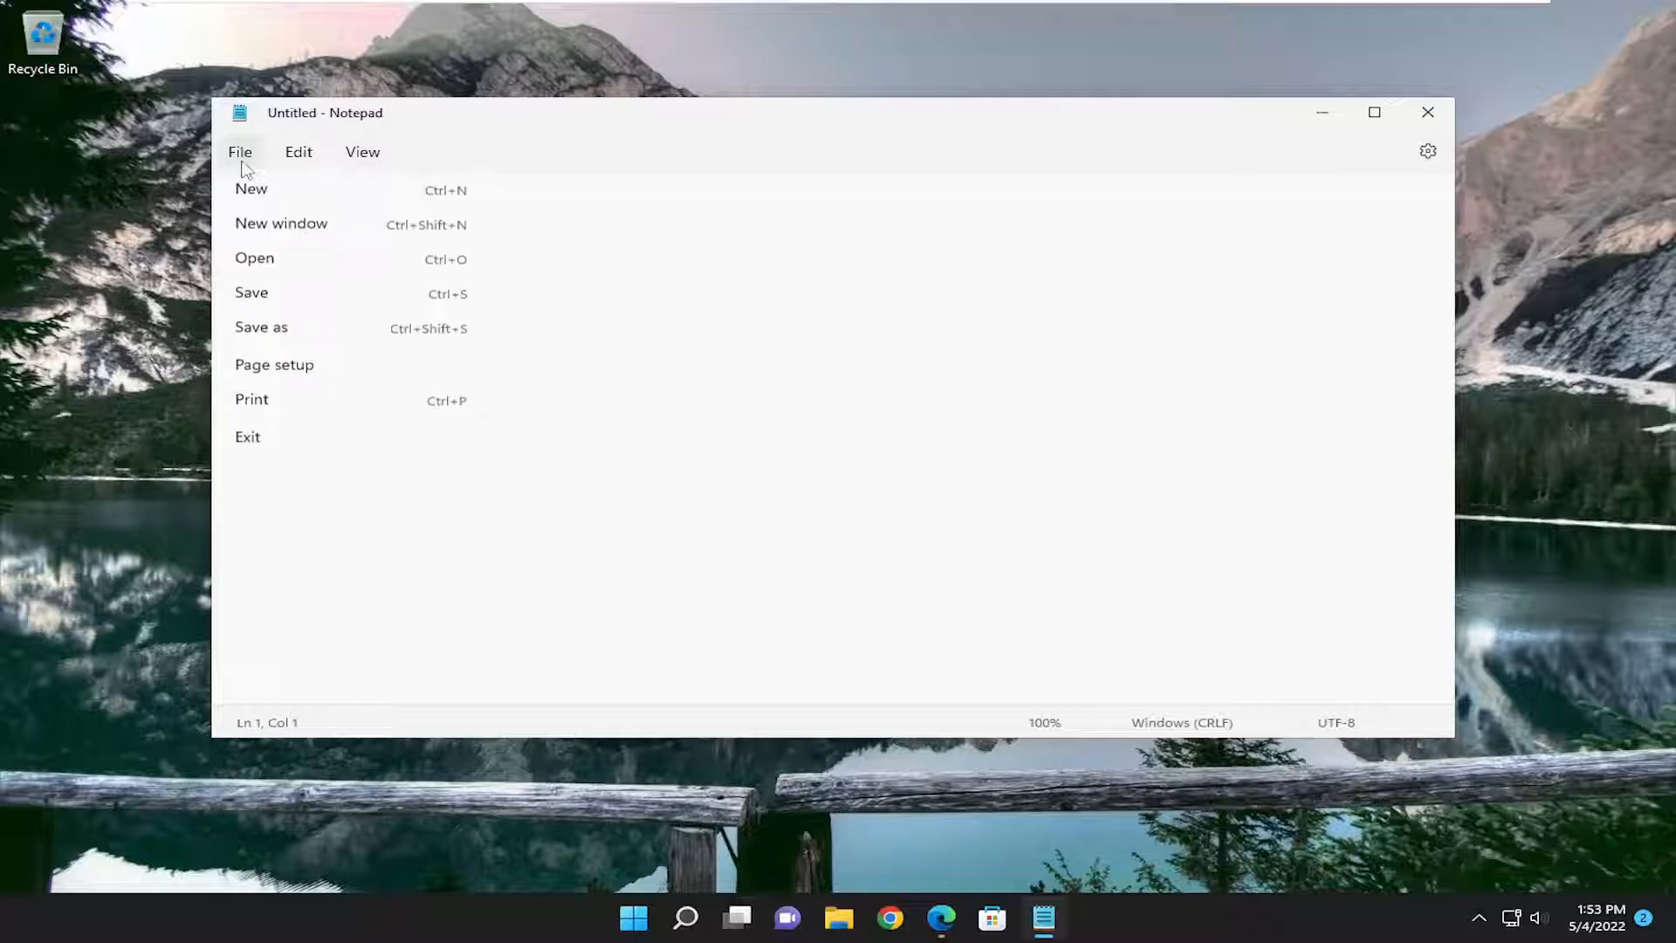
click(260, 326)
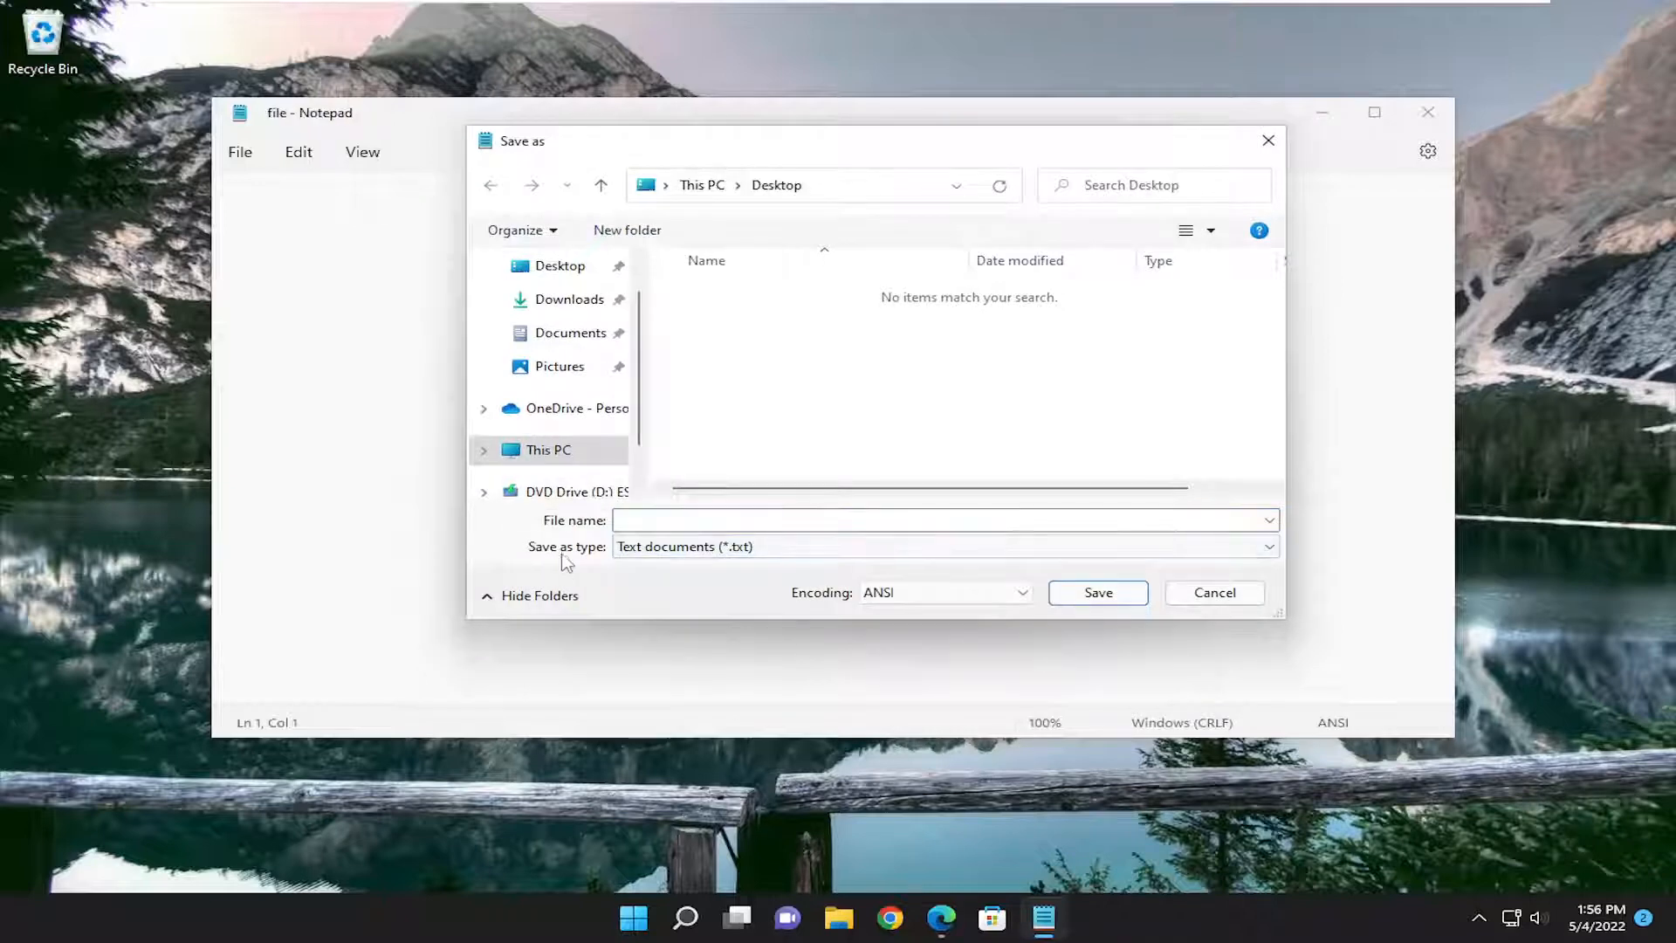
Step: Save to Desktop as All files with the quoted name "File Name Here", no extension
click(944, 546)
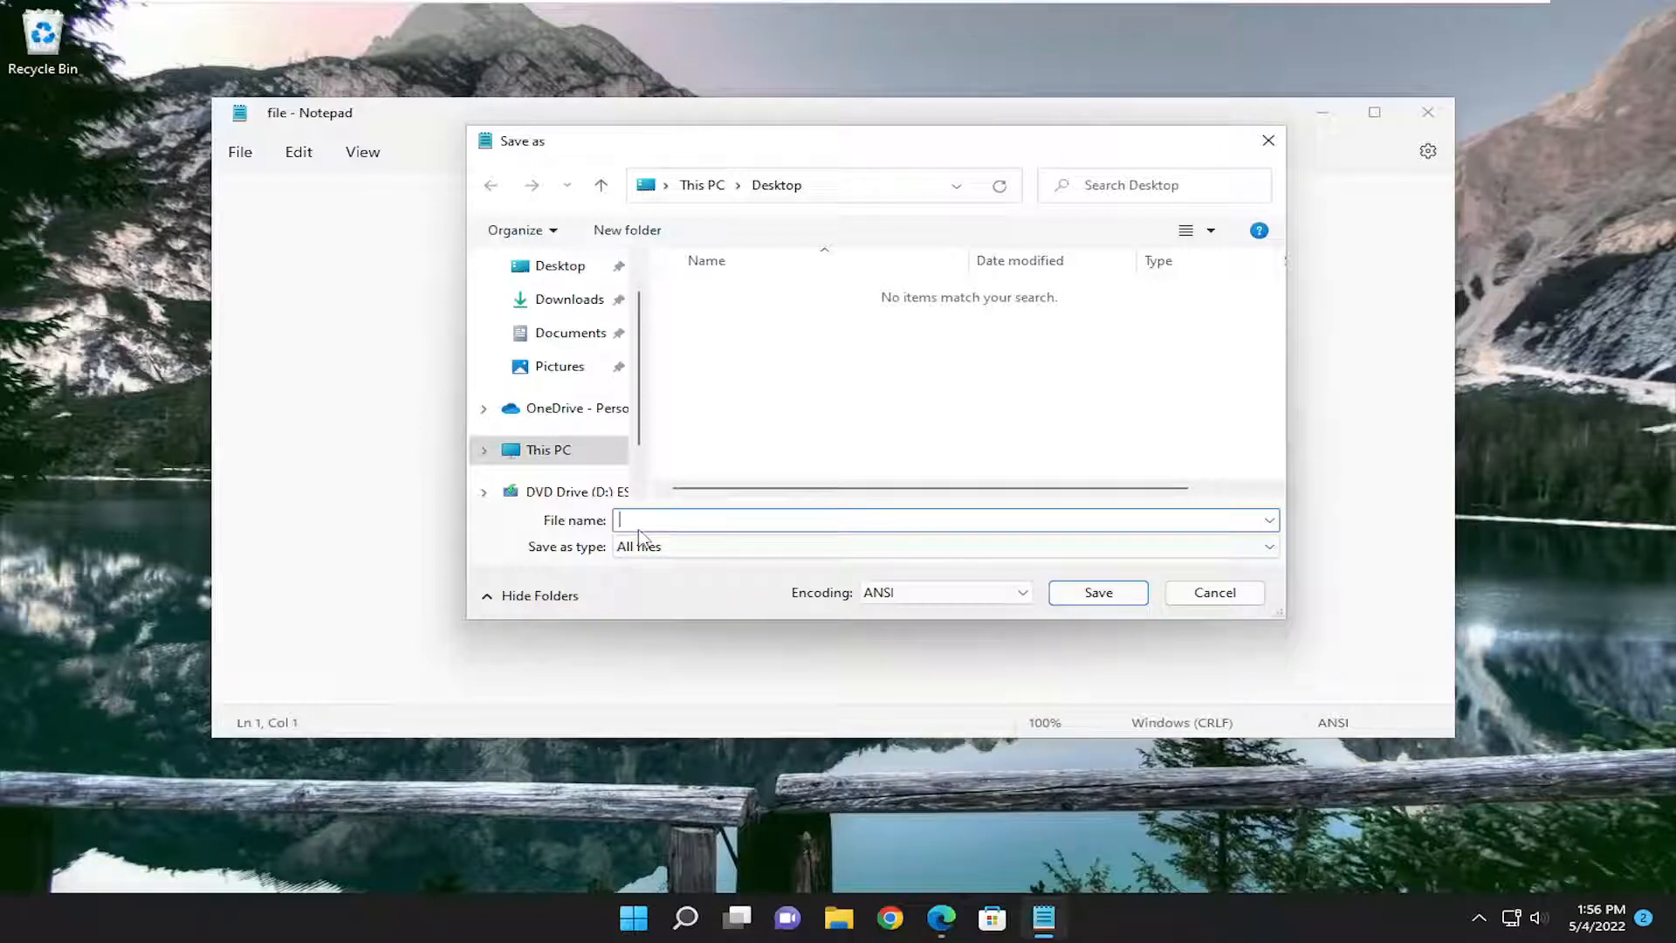
text(")
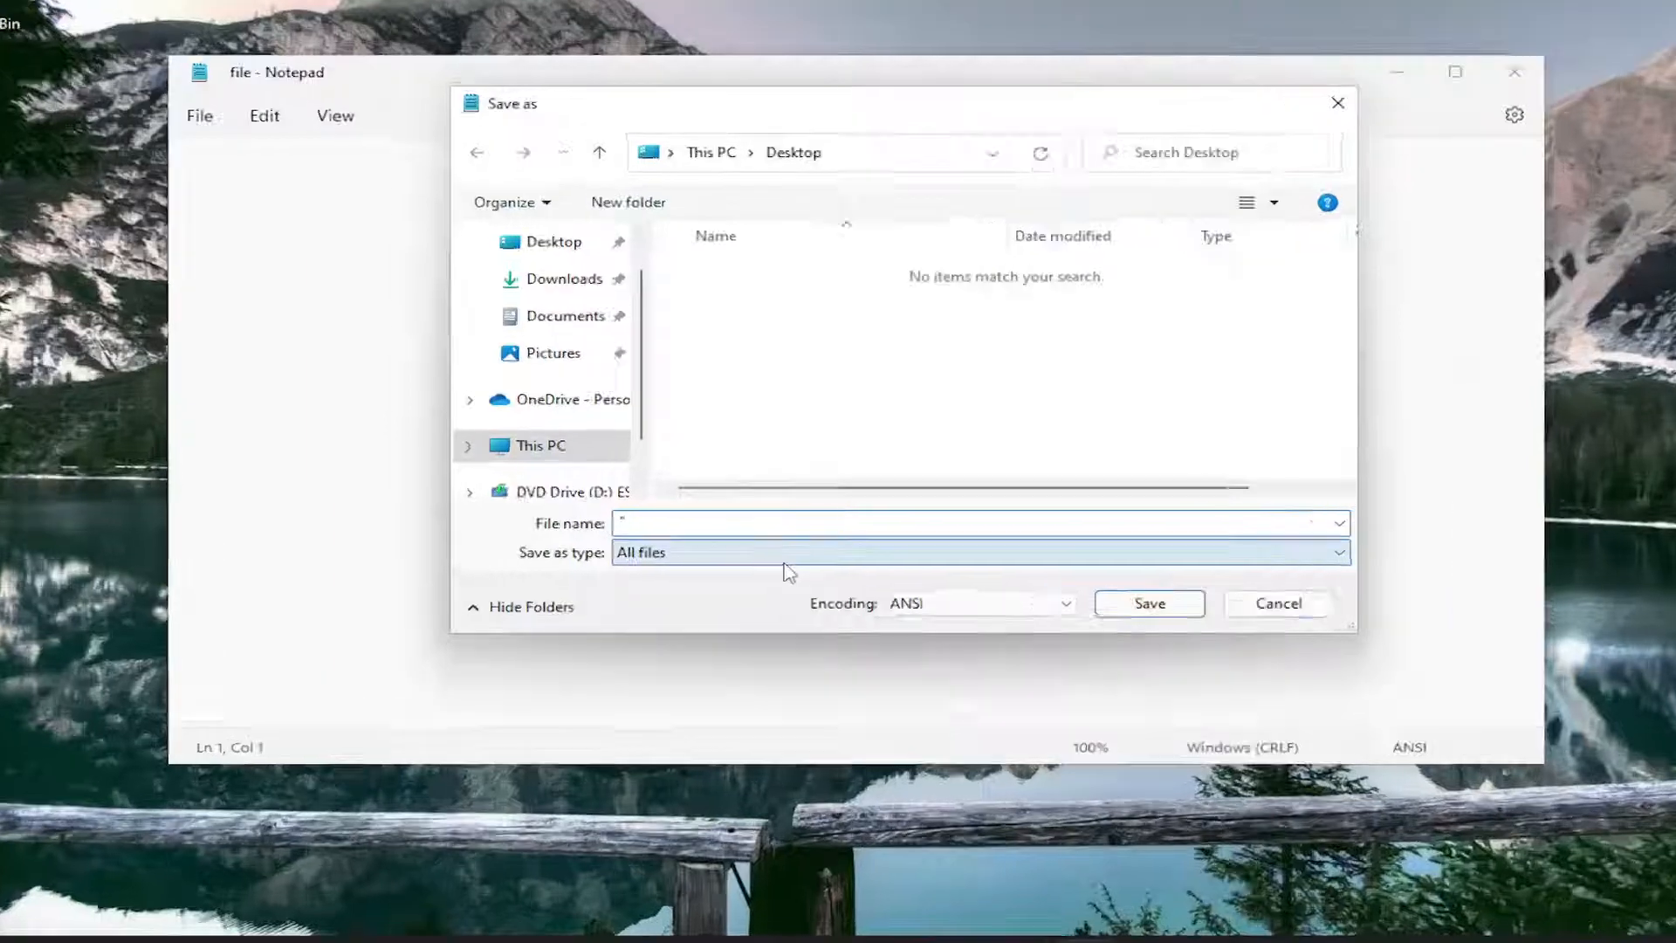
text("File N)
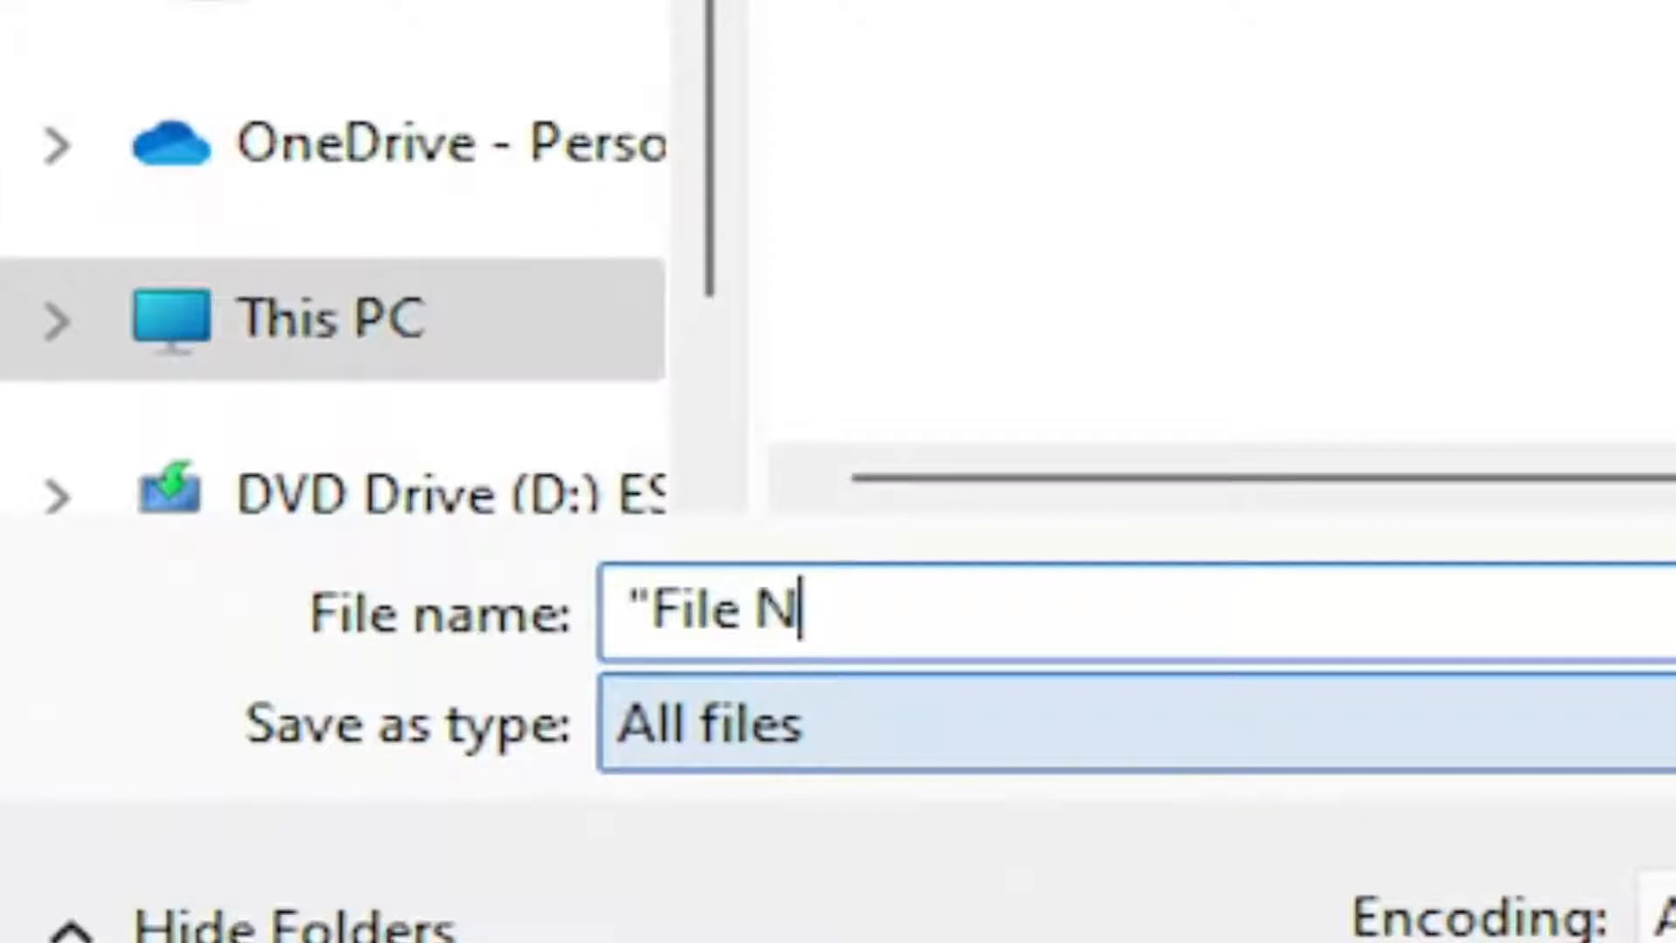
text(ame Here)
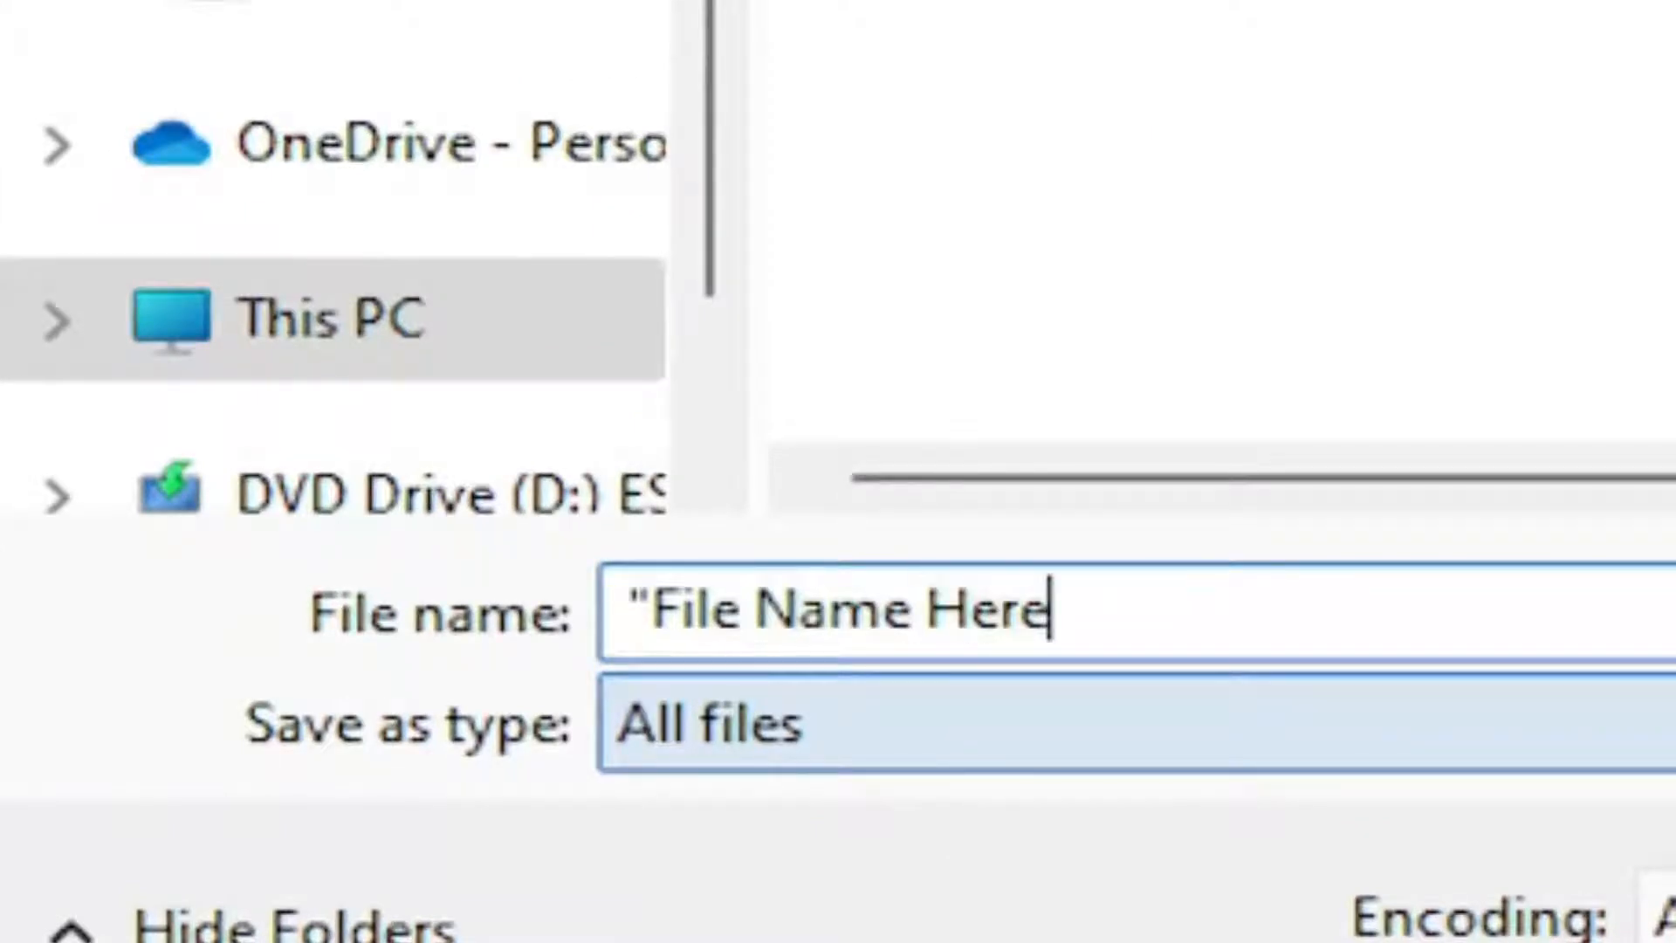
text(")
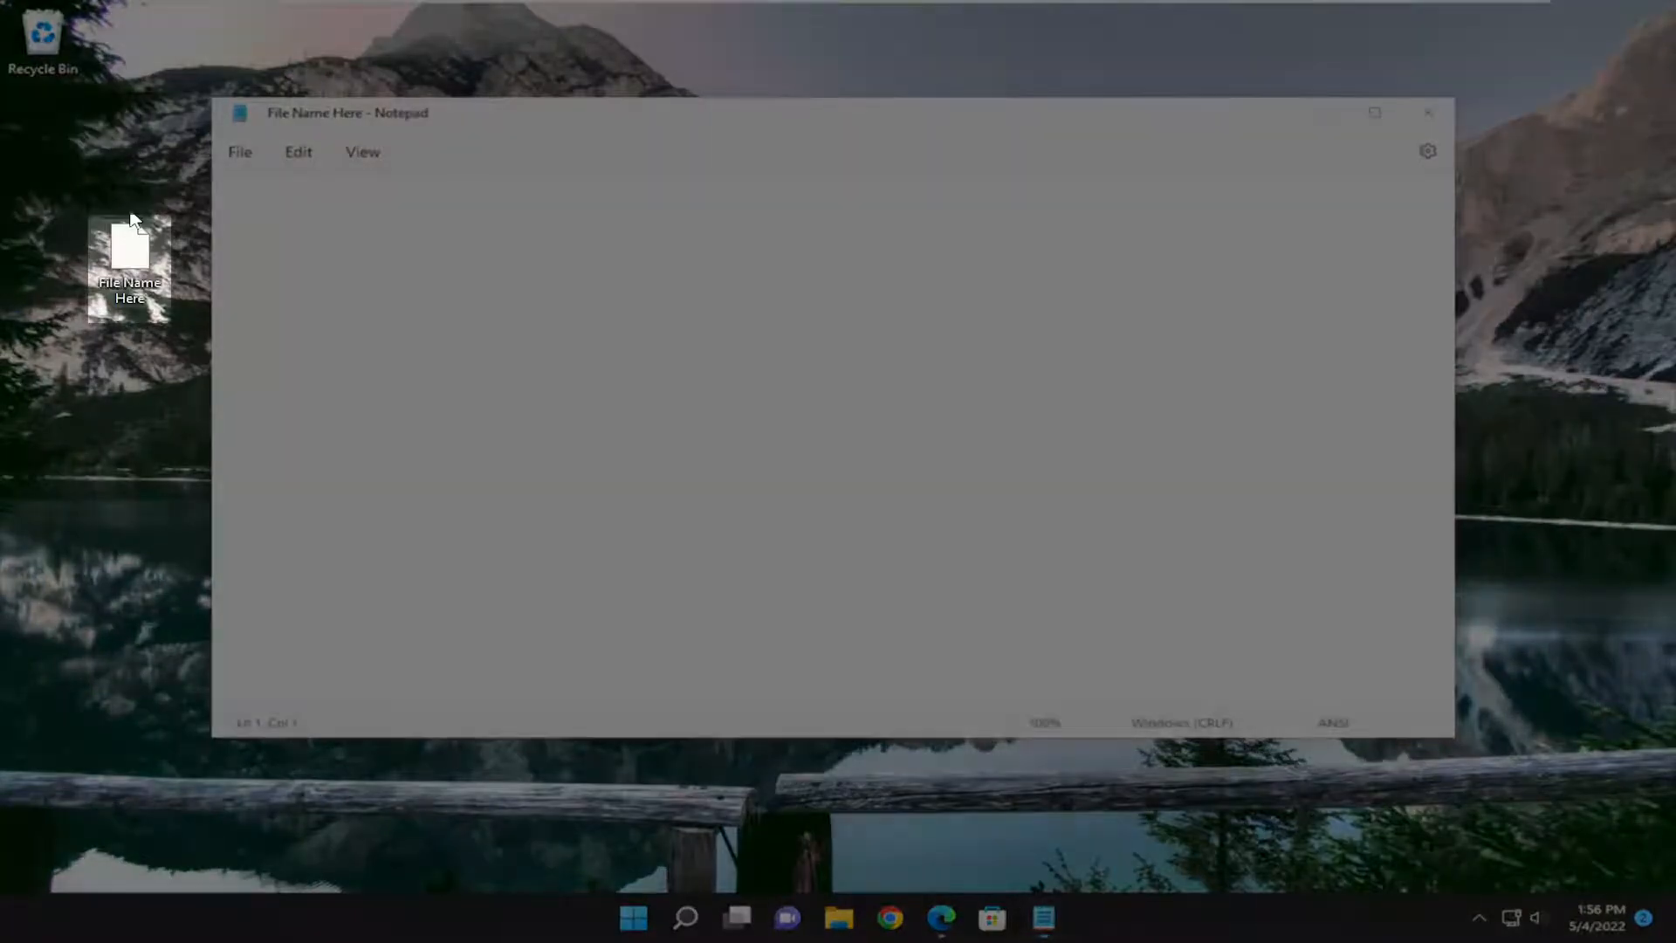
Step: Launch the extensionless File Name Here desktop file, bringing up the Open with prompt
double_click(127, 261)
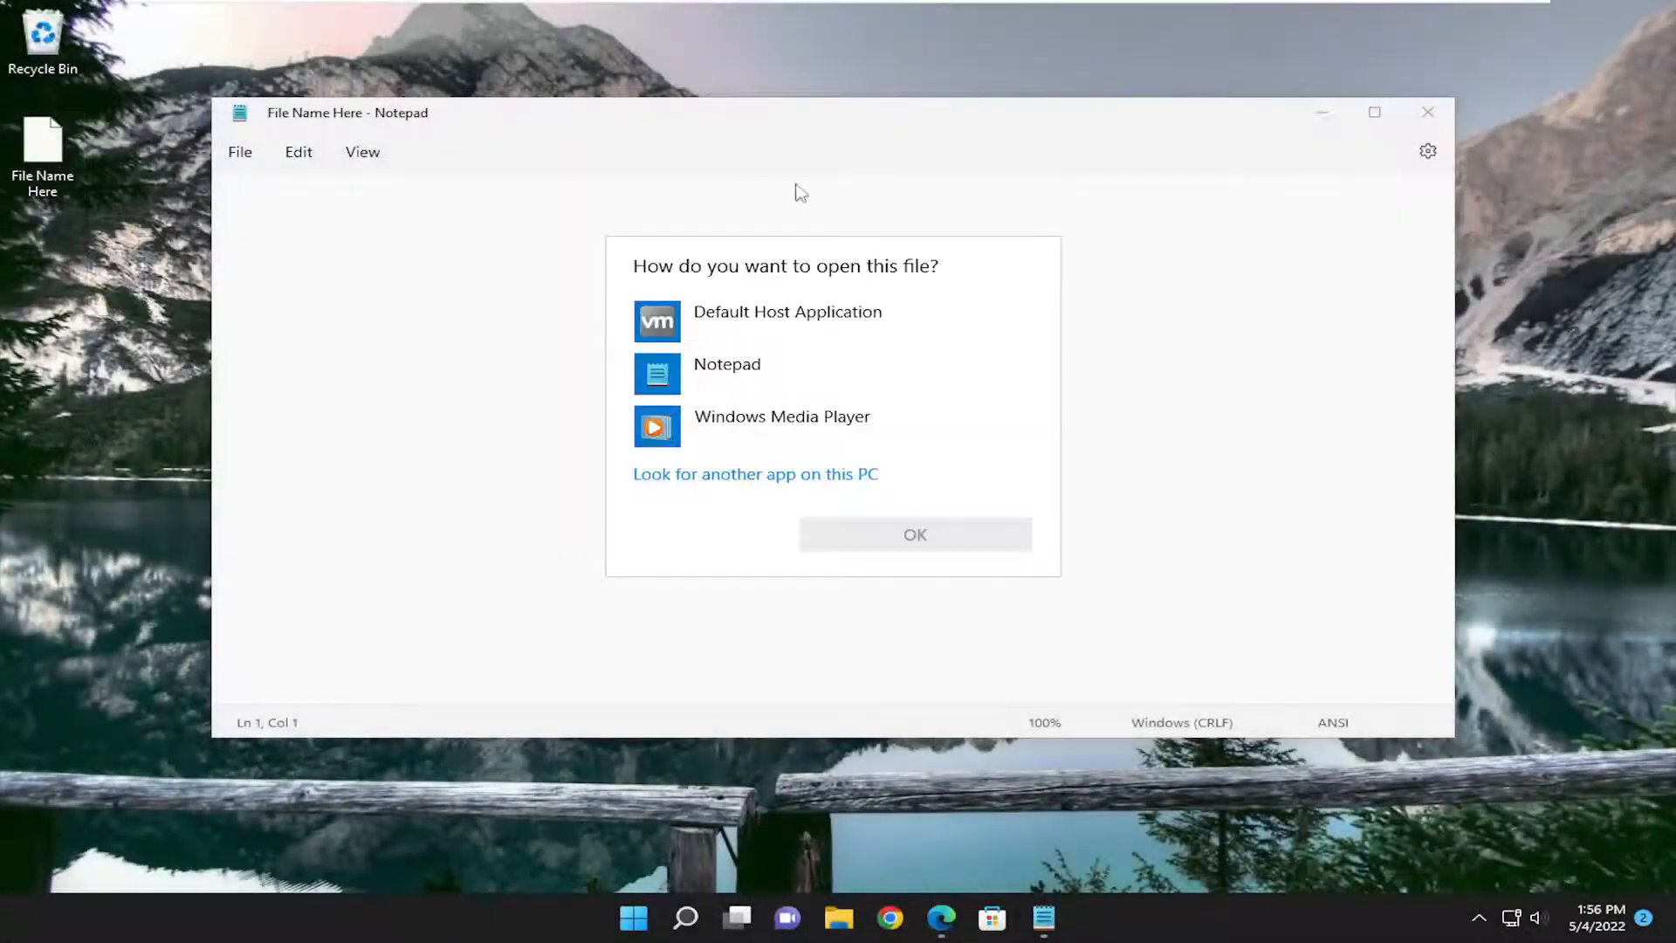